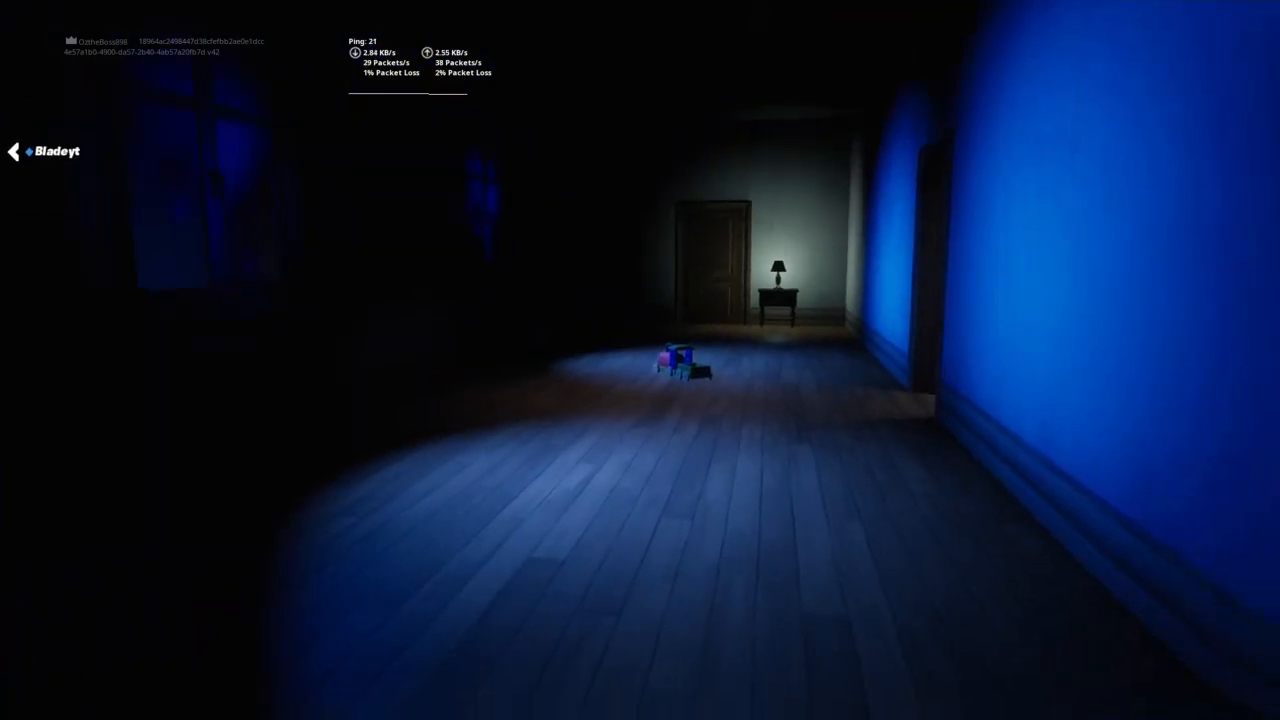
pyautogui.moveTo(640, 360)
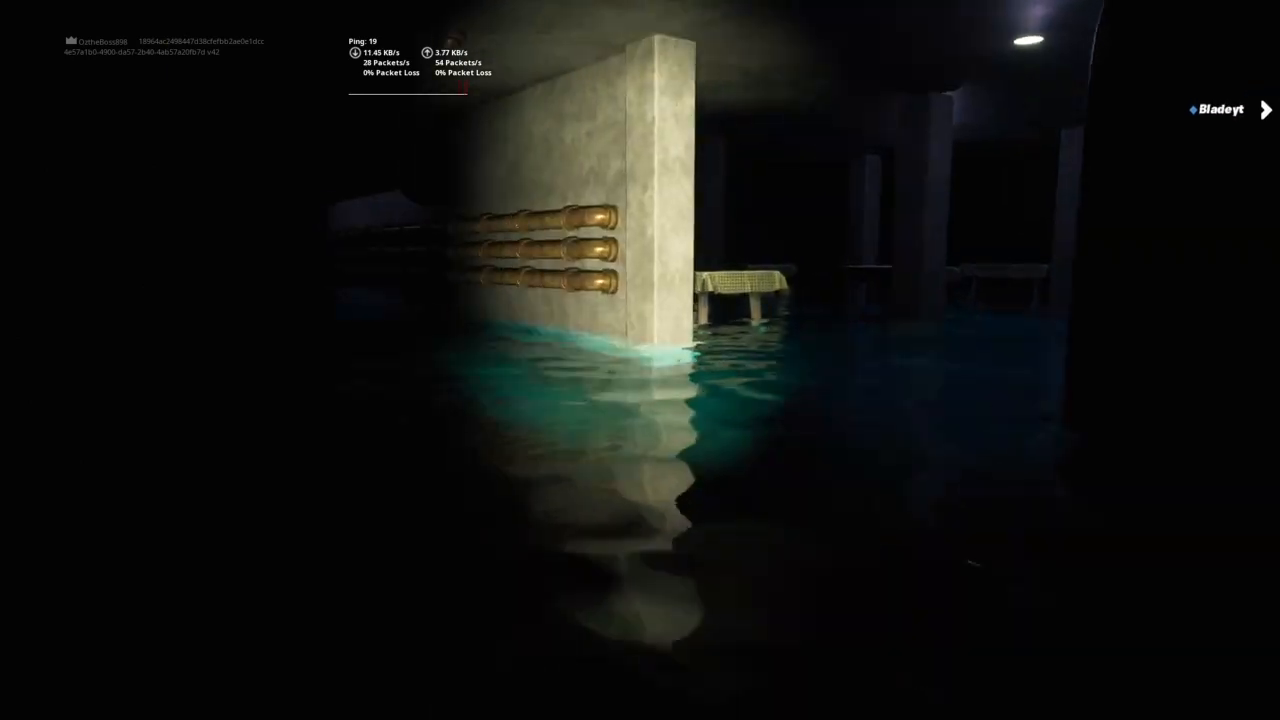
pyautogui.moveTo(640, 360)
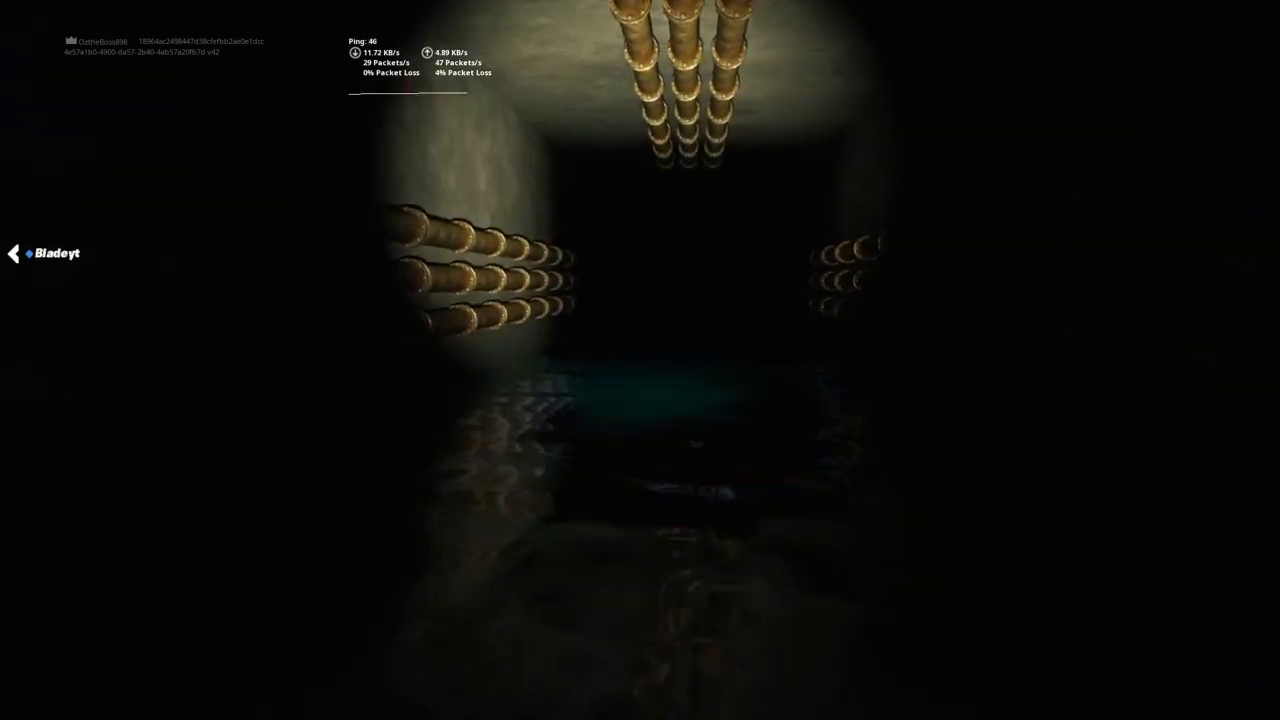
pyautogui.press('w')
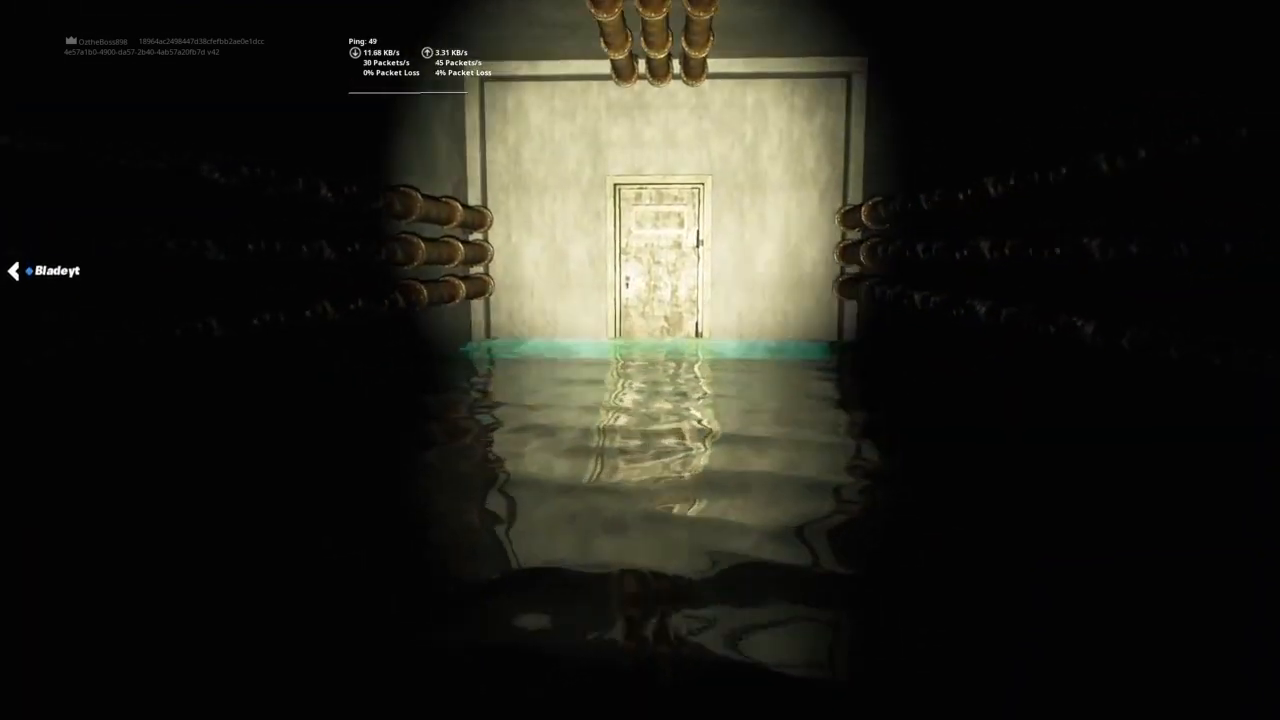